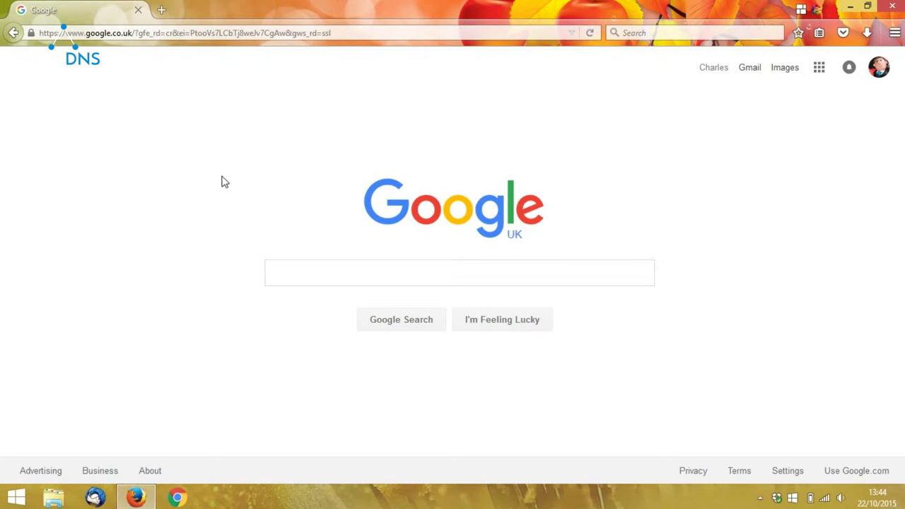
pyautogui.moveTo(367, 18)
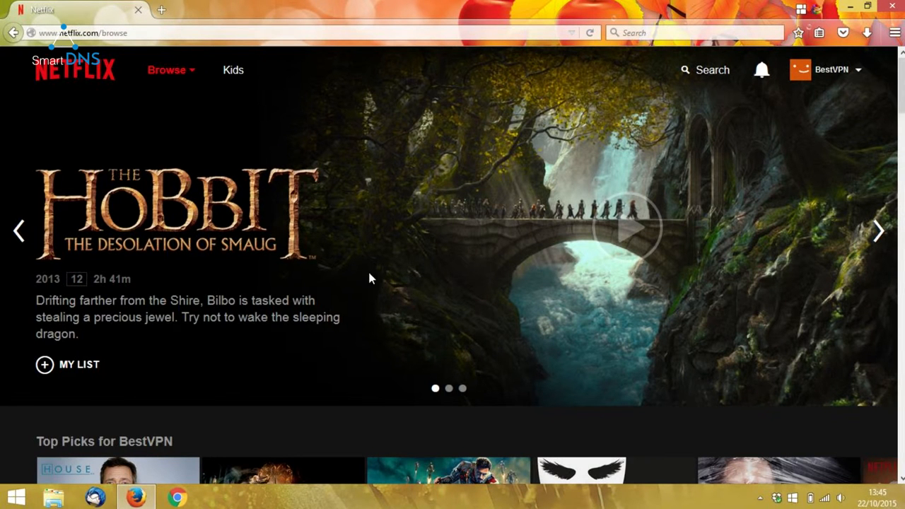
# - Search Netflix for 'guardians of the galaxy' to list related titles
pyautogui.click(684, 69)
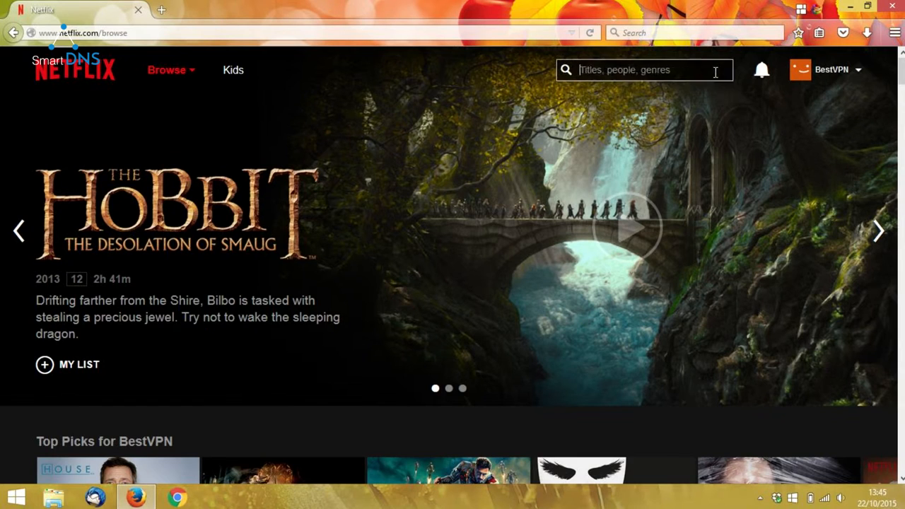
pyautogui.write('guardians of the galaxy')
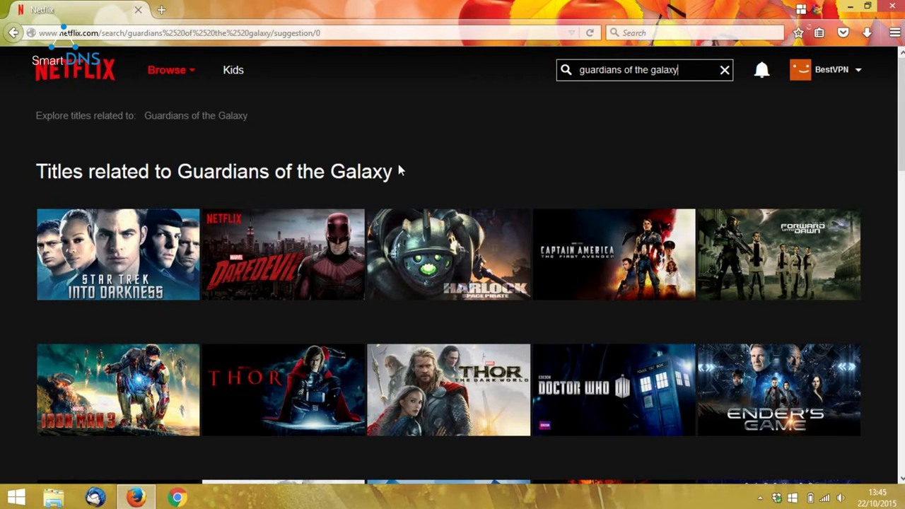
pyautogui.moveTo(397, 172)
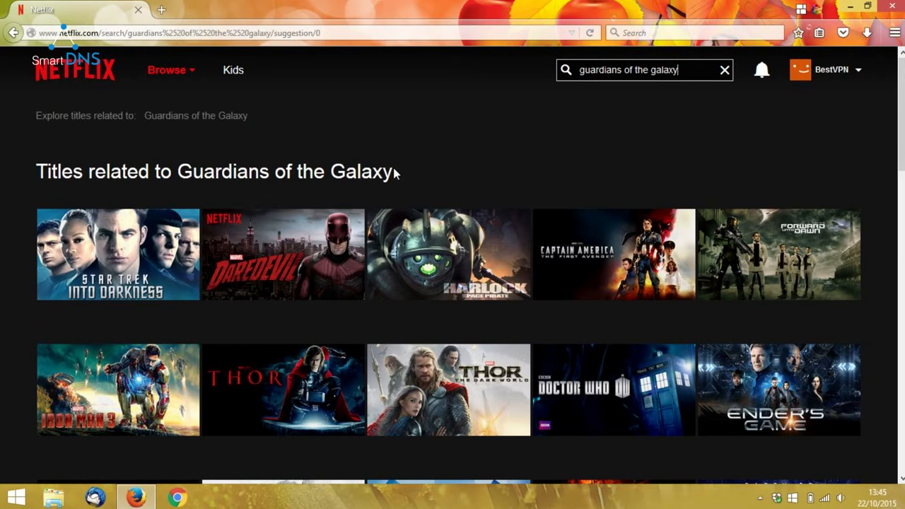
pyautogui.moveTo(317, 192)
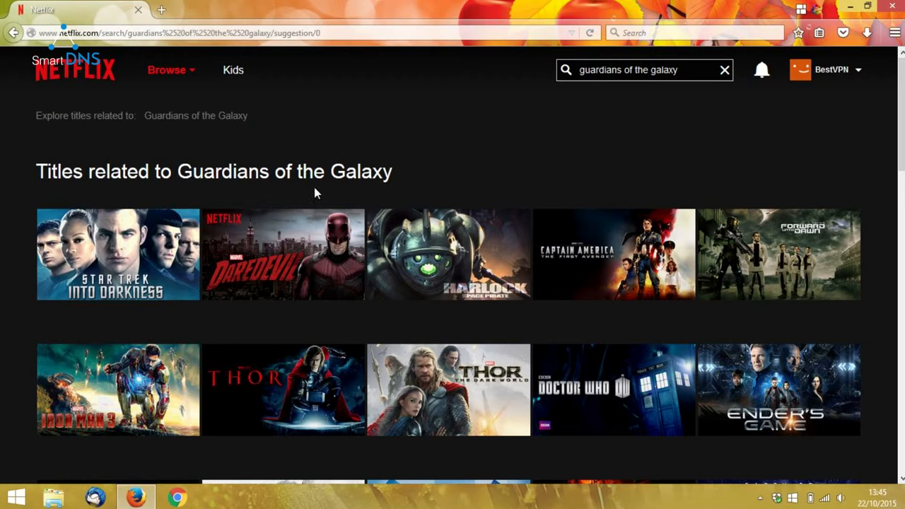
pyautogui.moveTo(316, 191)
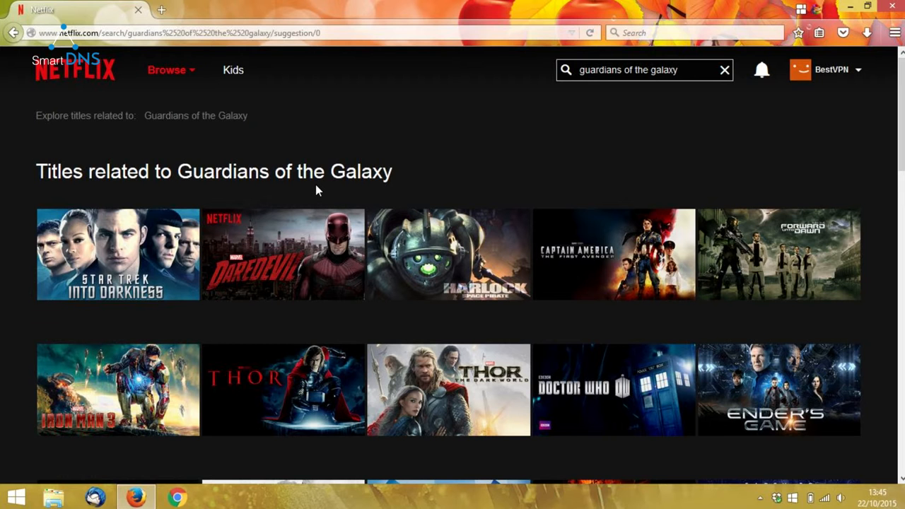
# - Launch the Unblock-Us client from the desktop shortcut, confirming Run on the security warning
pyautogui.click(837, 69)
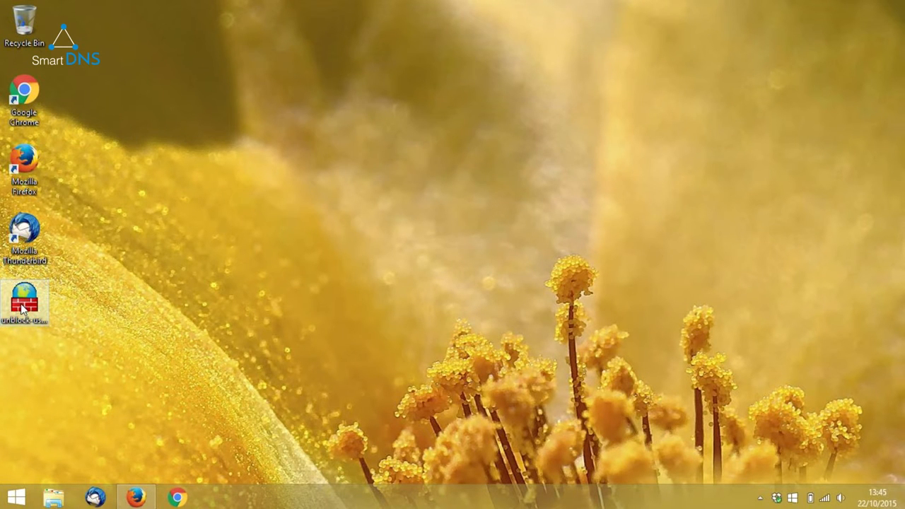
pyautogui.doubleClick(25, 302)
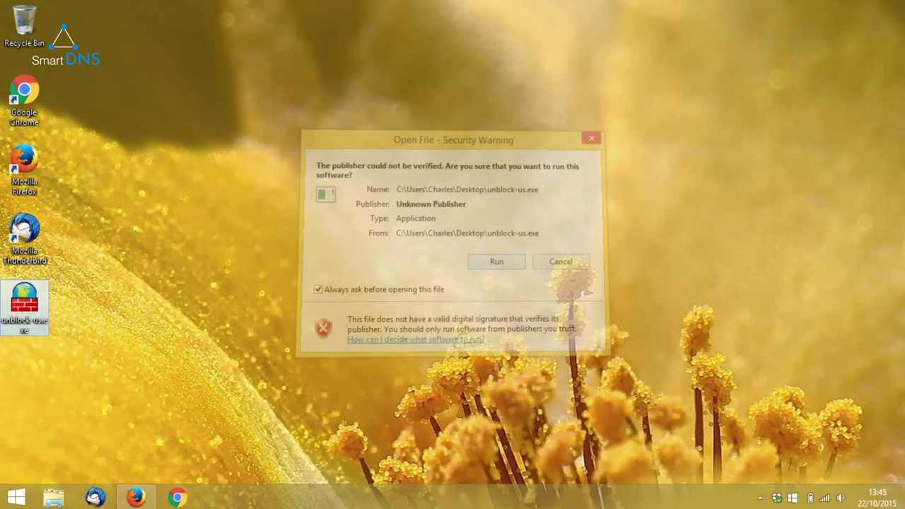
pyautogui.click(495, 260)
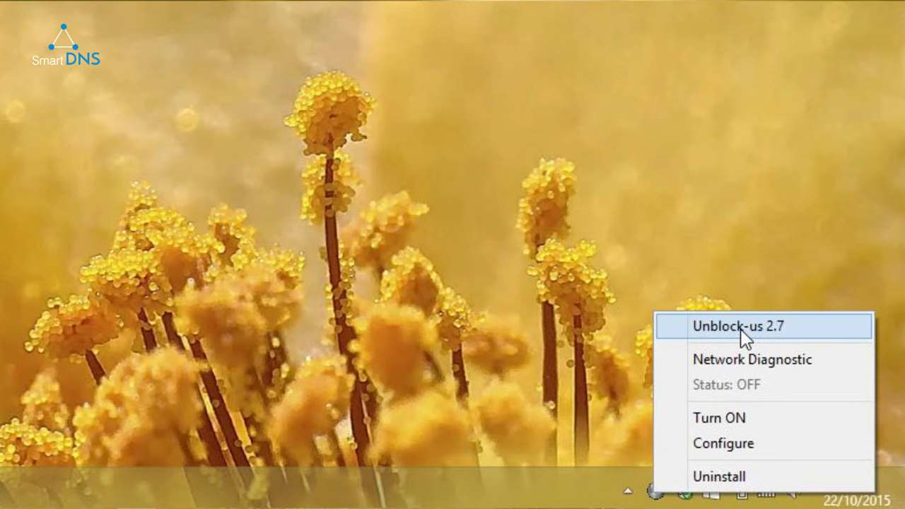
# - Bring up the Unblock-Us account page with the Netflix Region Picker from the tray menu
pyautogui.click(740, 326)
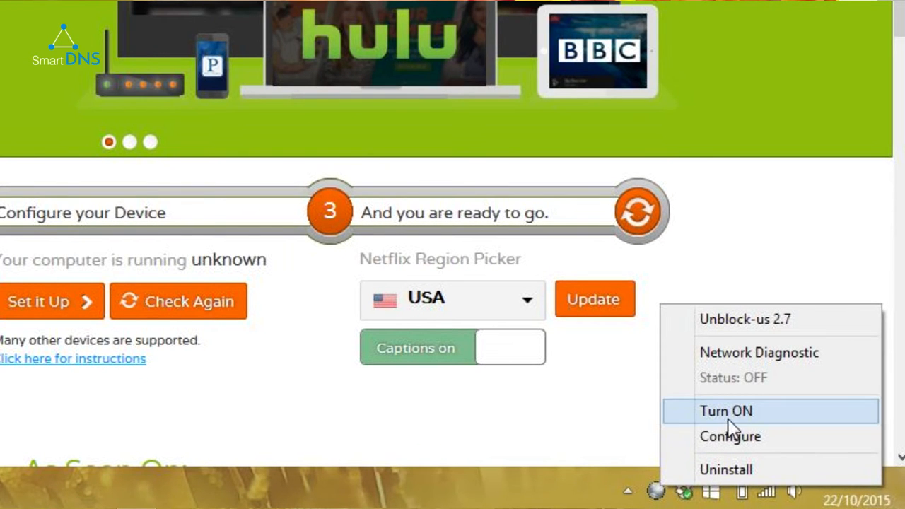
pyautogui.moveTo(797, 424)
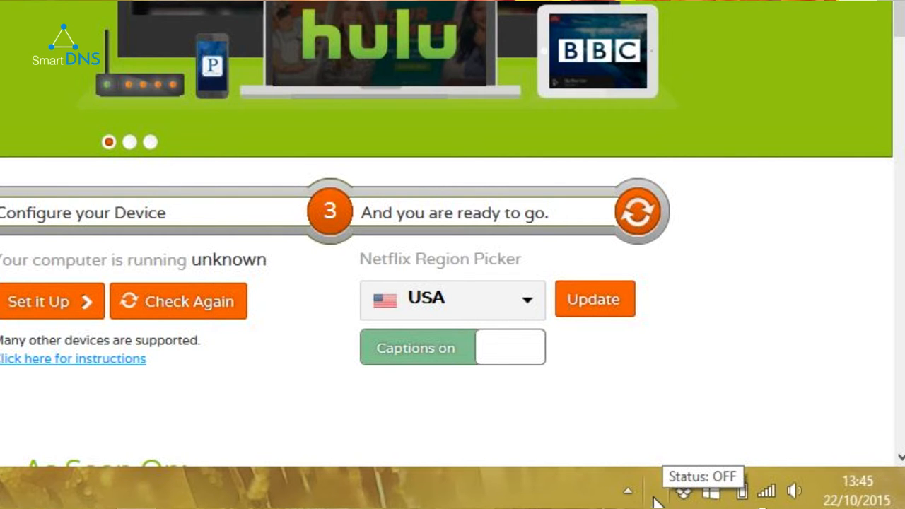
# - Turn the Unblock-Us service ON so the account page reports DNS set up correctly
pyautogui.click(683, 490)
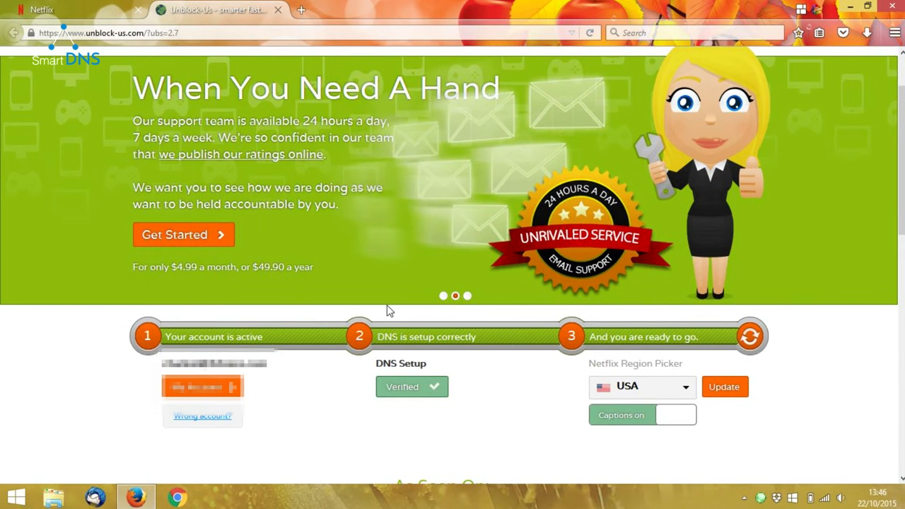
pyautogui.moveTo(628, 334)
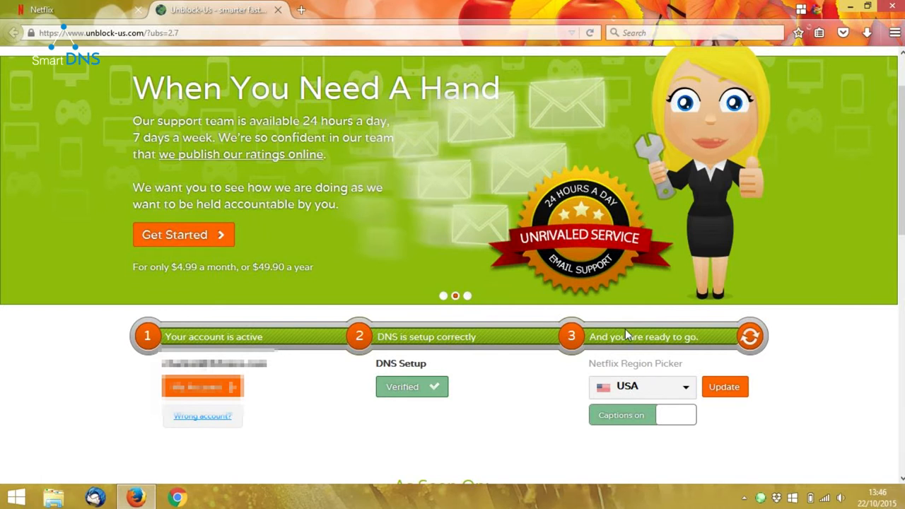
pyautogui.moveTo(628, 332)
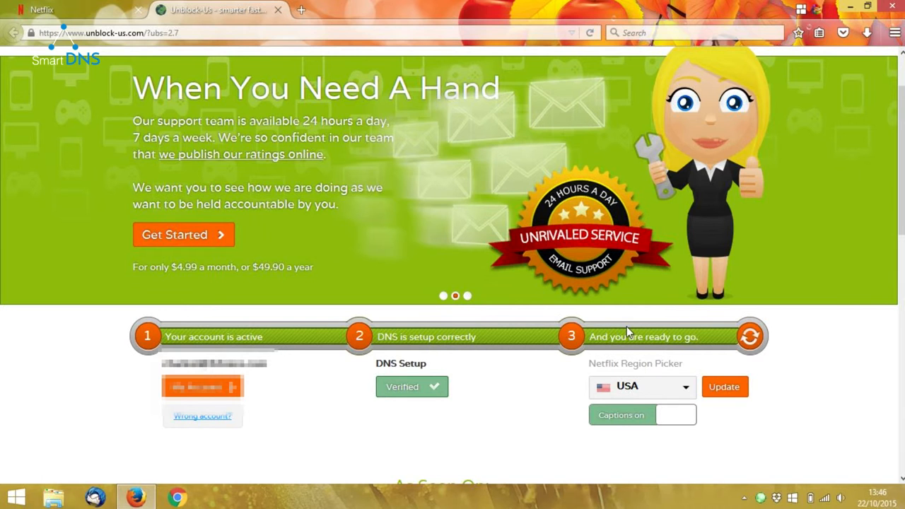
pyautogui.moveTo(649, 390)
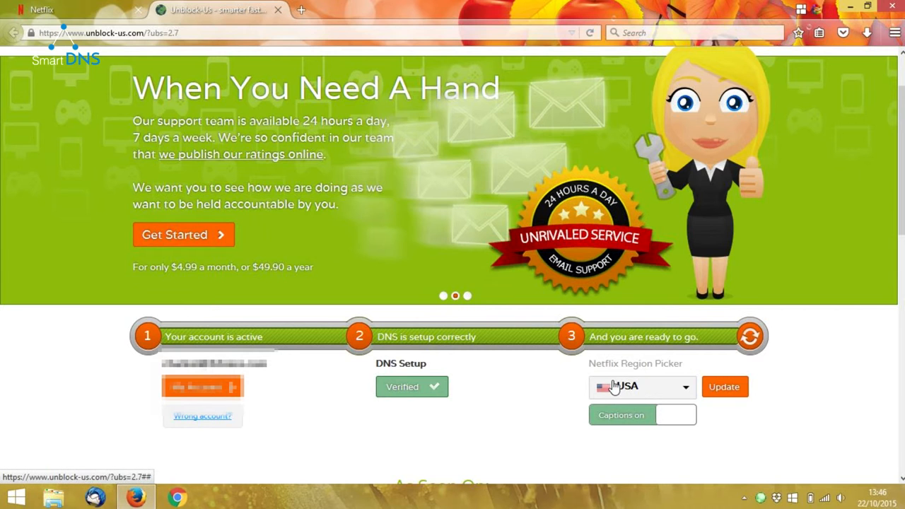
pyautogui.moveTo(645, 392)
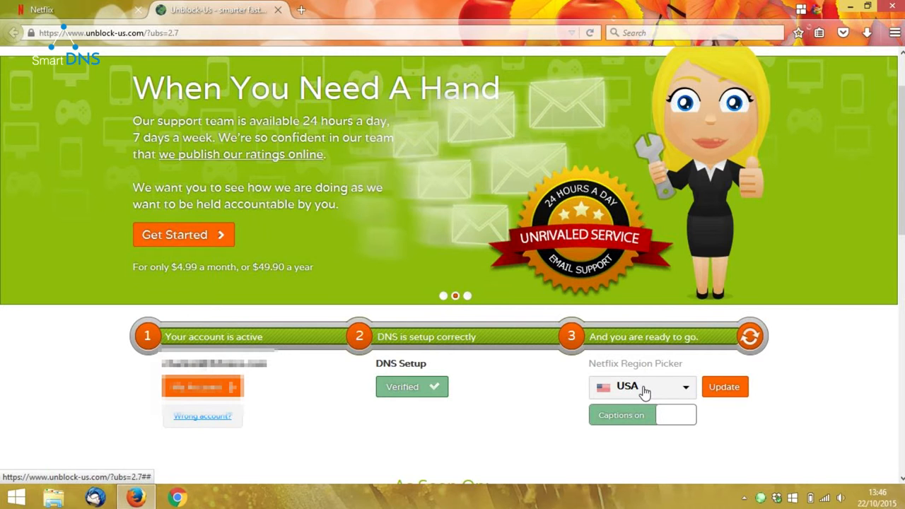
pyautogui.moveTo(653, 387)
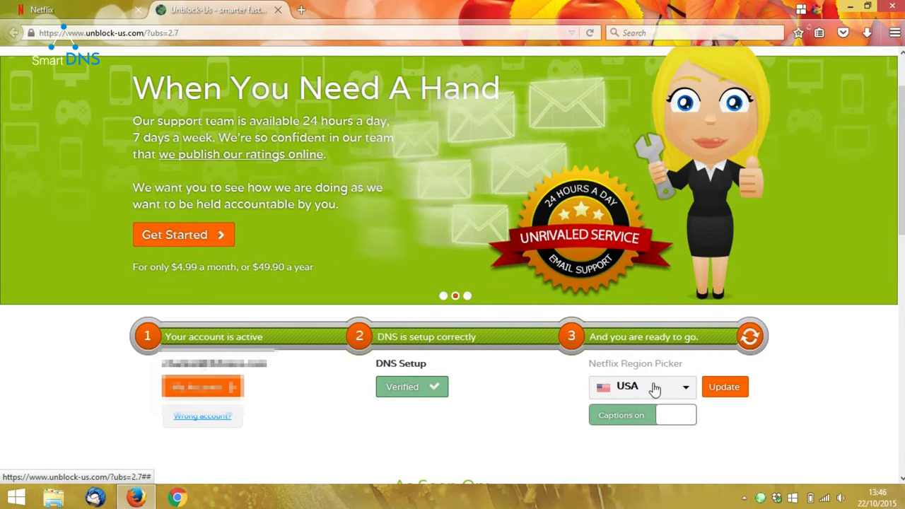
# - Update the Netflix region to Netherlands, then go to netflix.com
pyautogui.click(641, 388)
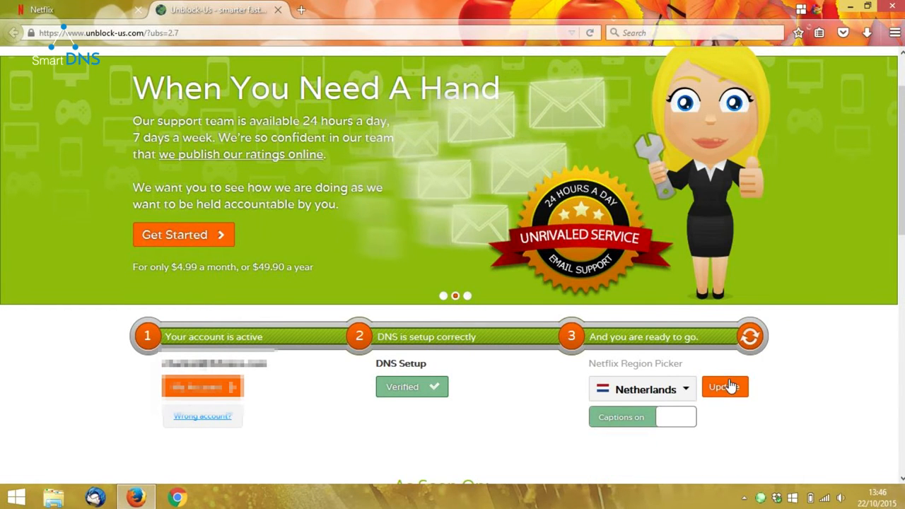
pyautogui.click(723, 387)
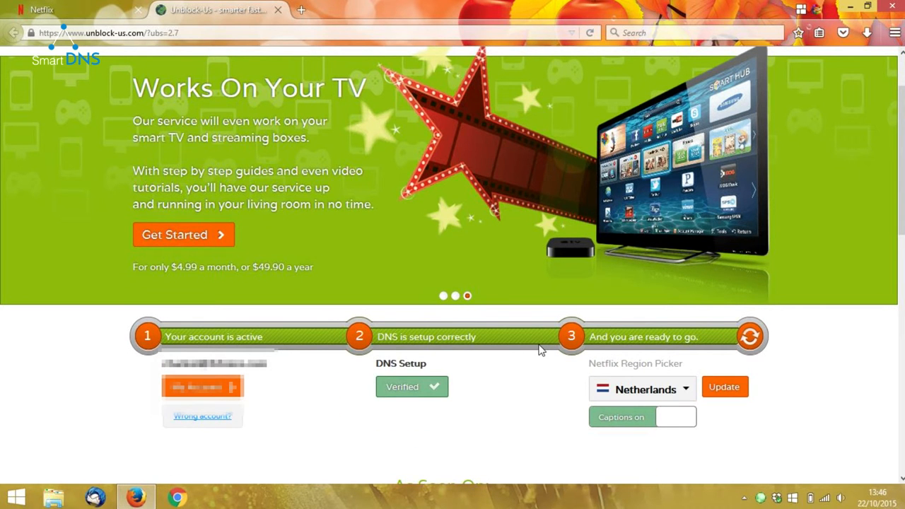
pyautogui.write('netflix.com/browse')
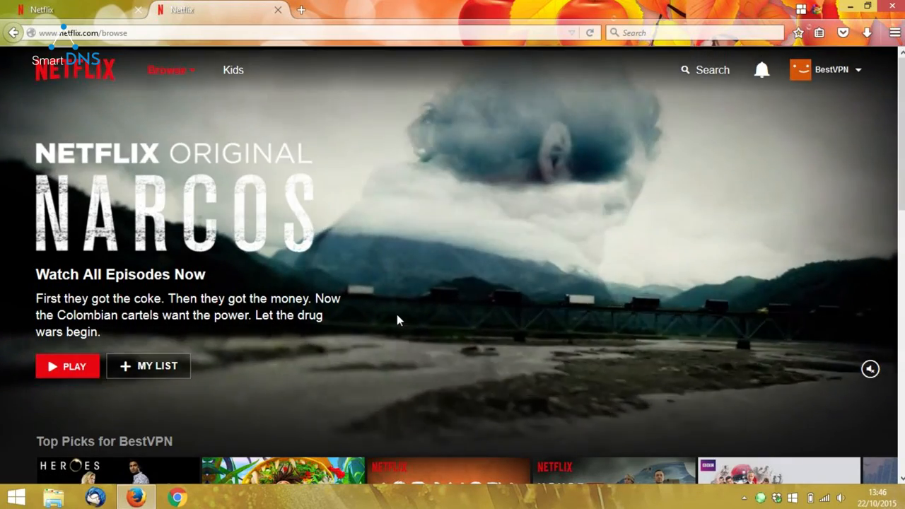
# - Search Netflix for 'guardians of the galaxy', correcting the 'glaaxy' typo
pyautogui.click(704, 69)
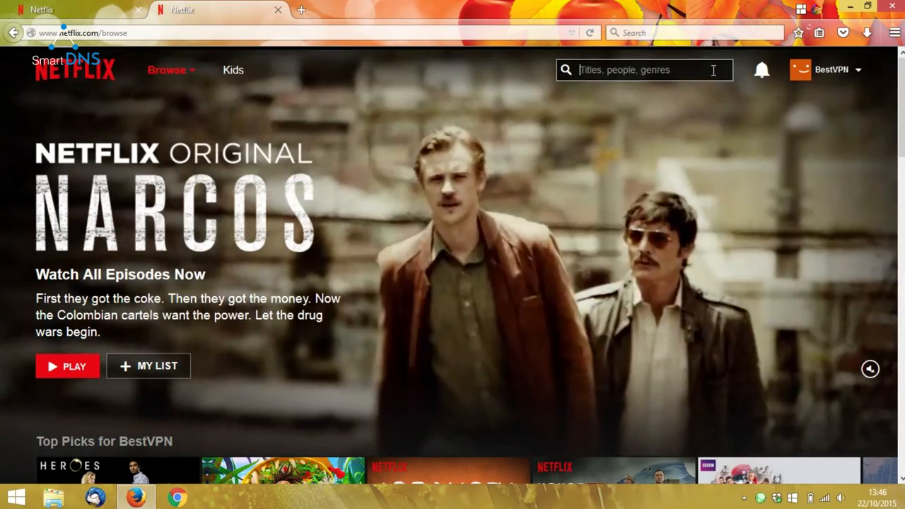
pyautogui.write('guardians of the glaaxy')
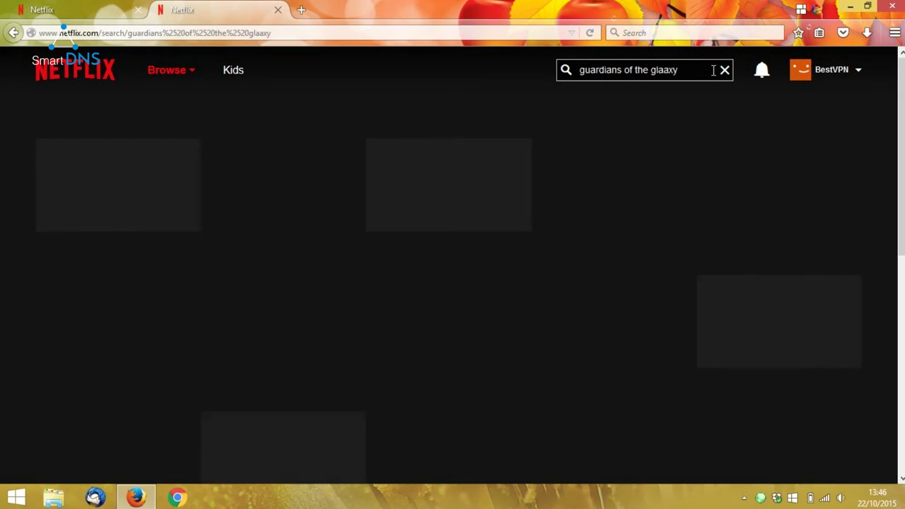
pyautogui.press('Backspace')
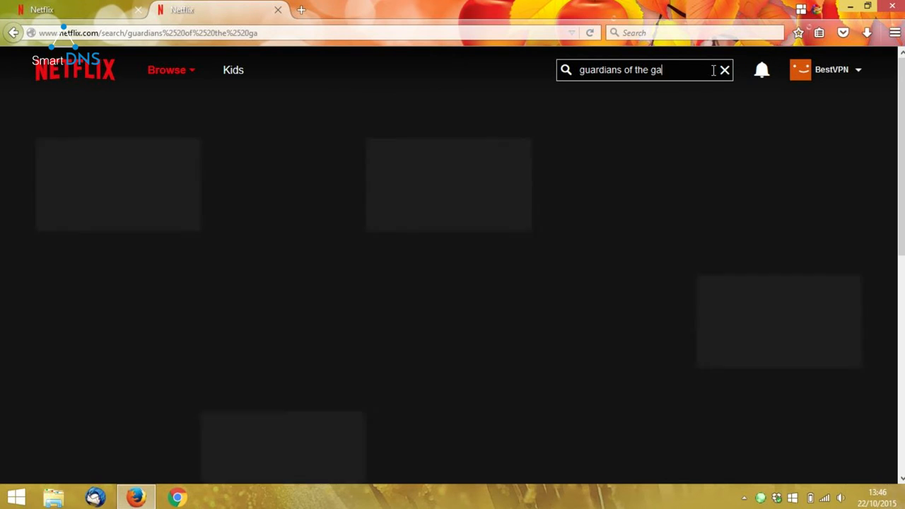
pyautogui.write('laxy')
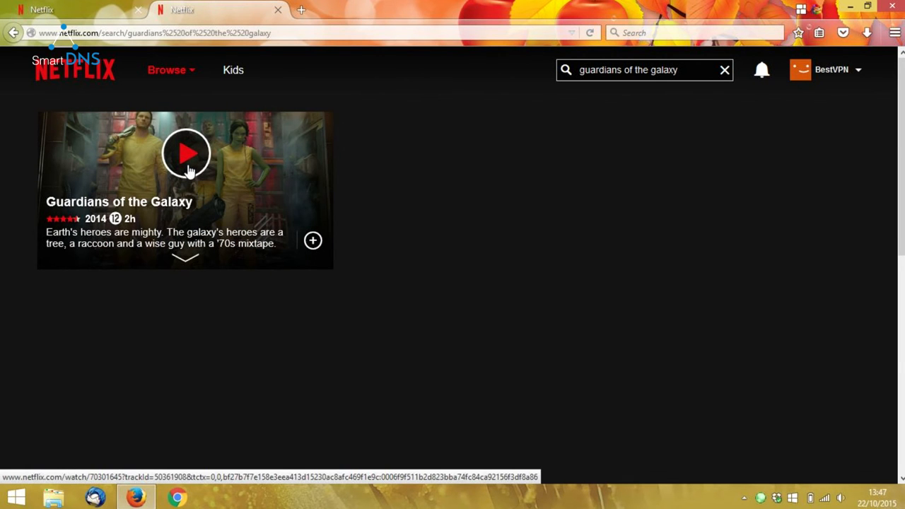
# - Start playing Guardians of the Galaxy from the search results
pyautogui.click(187, 152)
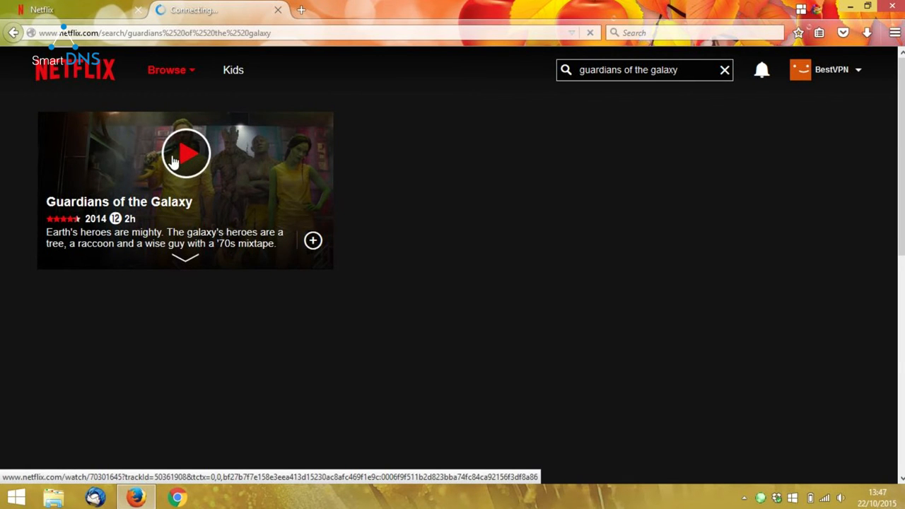
pyautogui.click(185, 152)
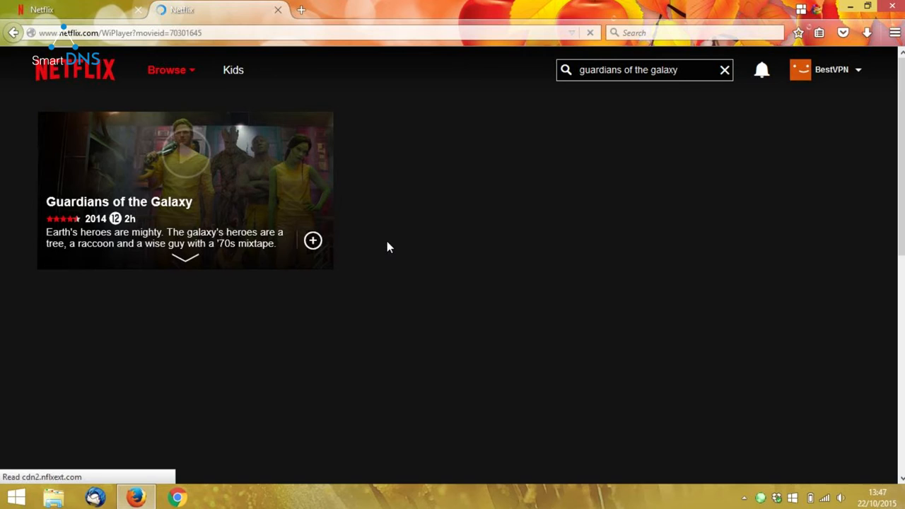
pyautogui.click(185, 156)
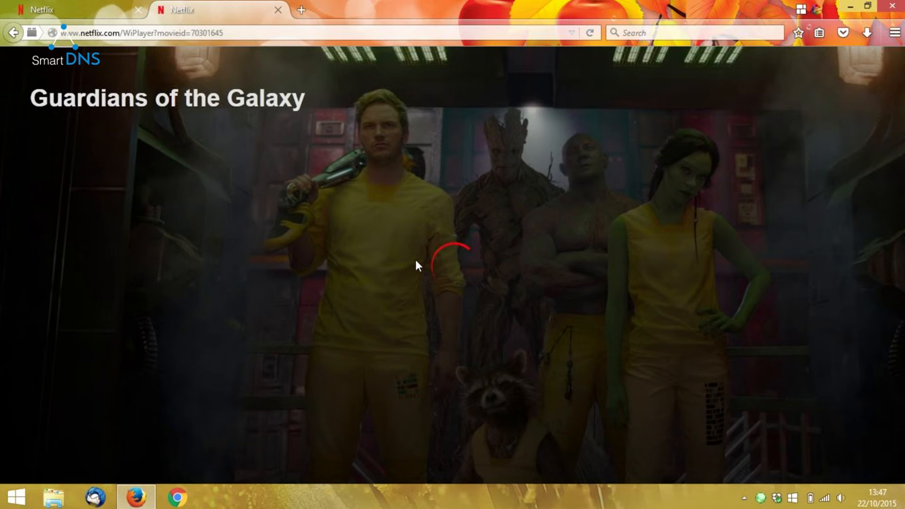
pyautogui.moveTo(458, 218)
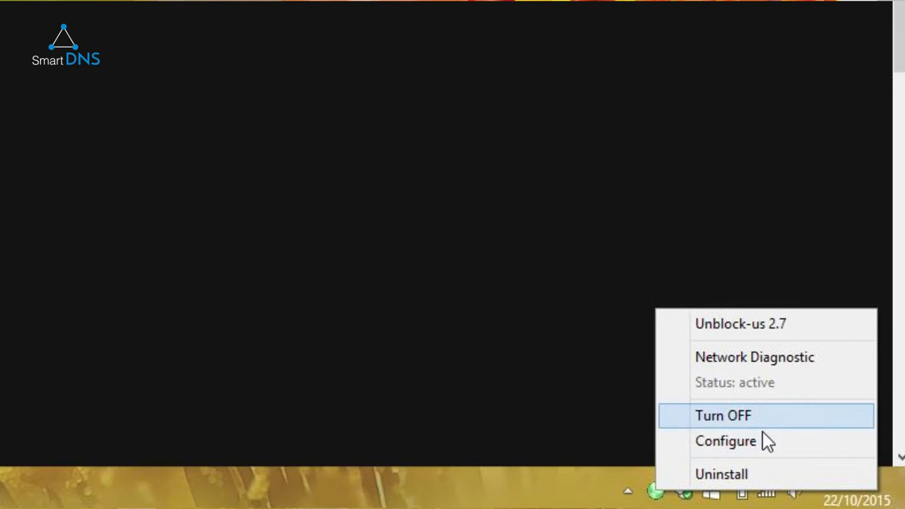
pyautogui.moveTo(775, 395)
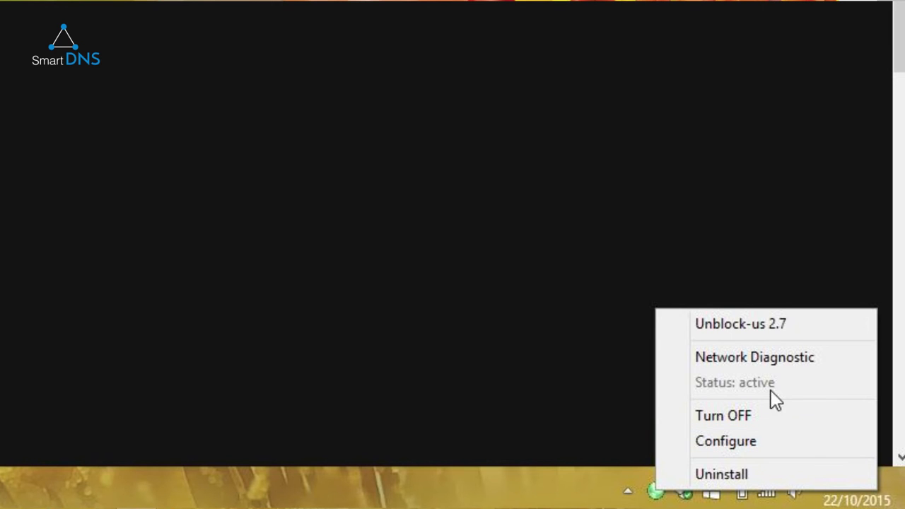
pyautogui.moveTo(755, 356)
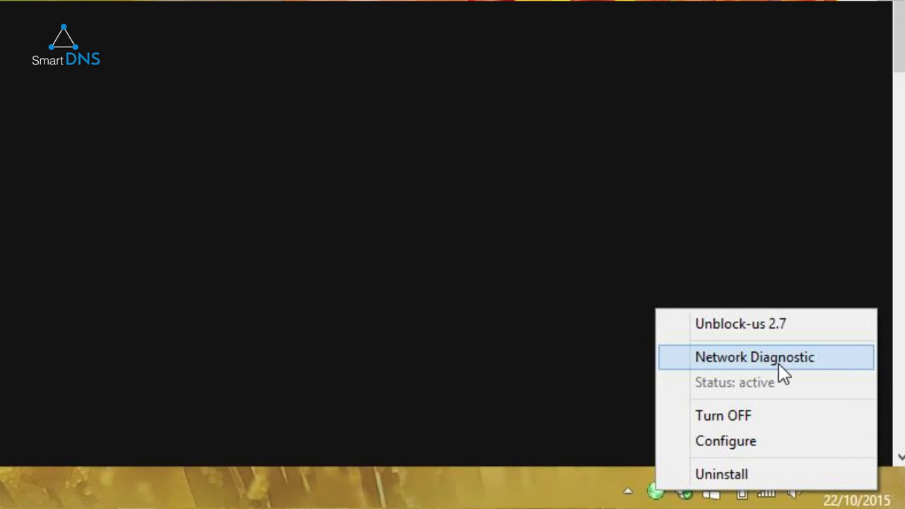
pyautogui.moveTo(737, 480)
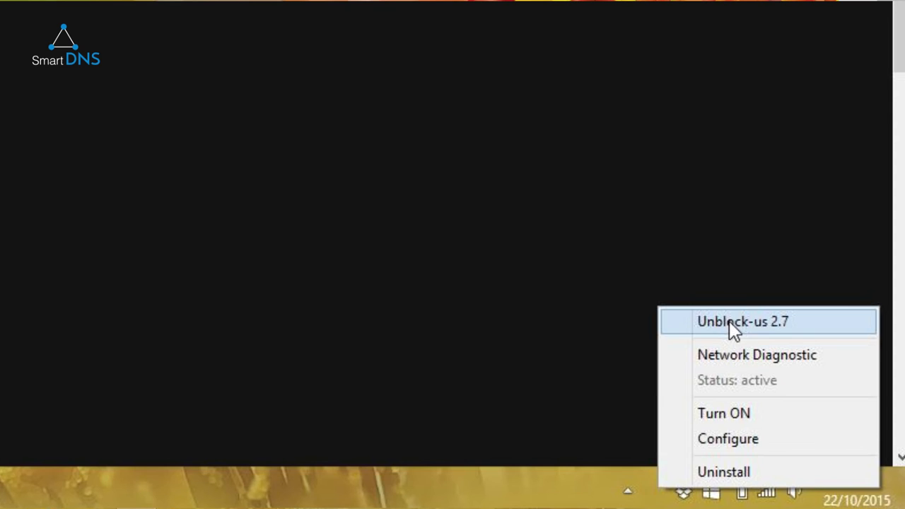
# - Reopen the Unblock-Us account page from the tray menu, then return to netflix.com
pyautogui.click(742, 322)
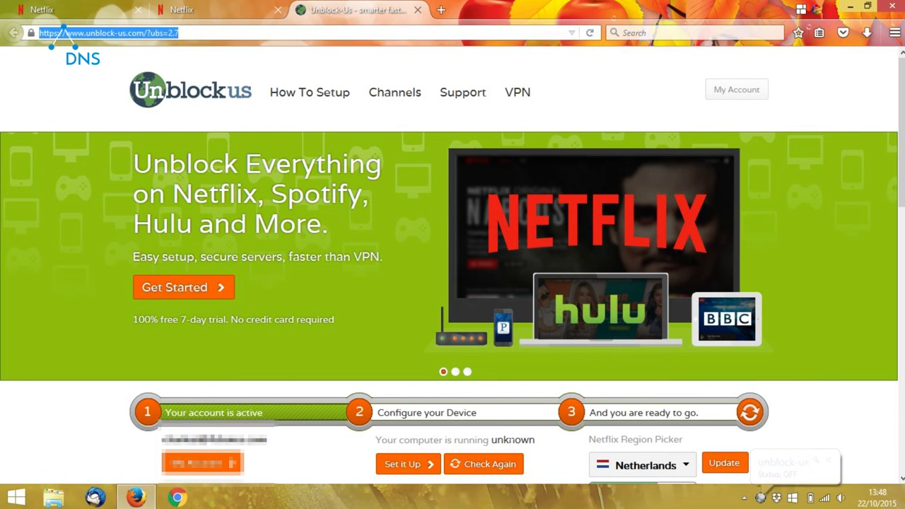
pyautogui.write('netflix.com/browse')
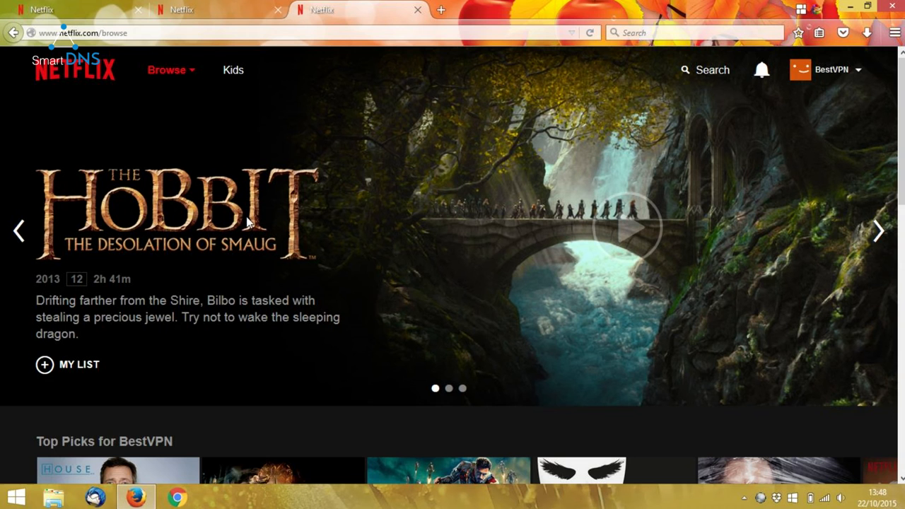
pyautogui.moveTo(412, 285)
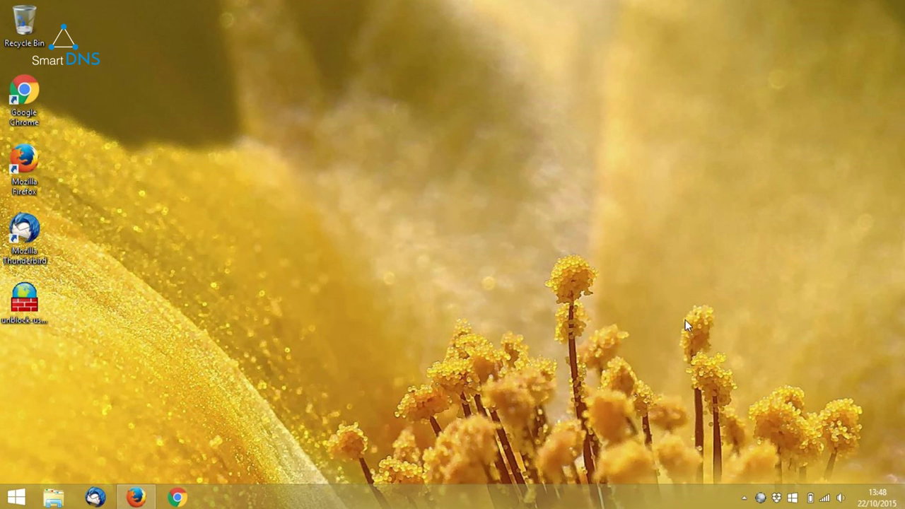
pyautogui.moveTo(793, 433)
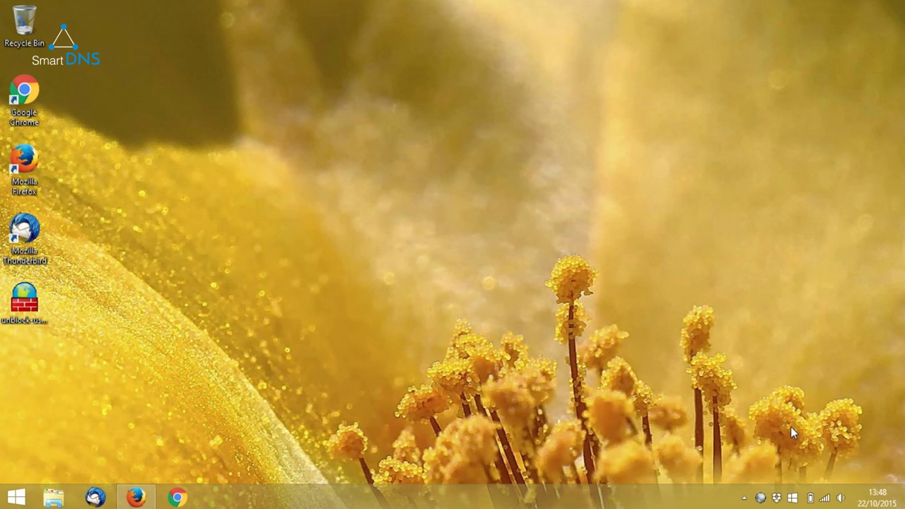